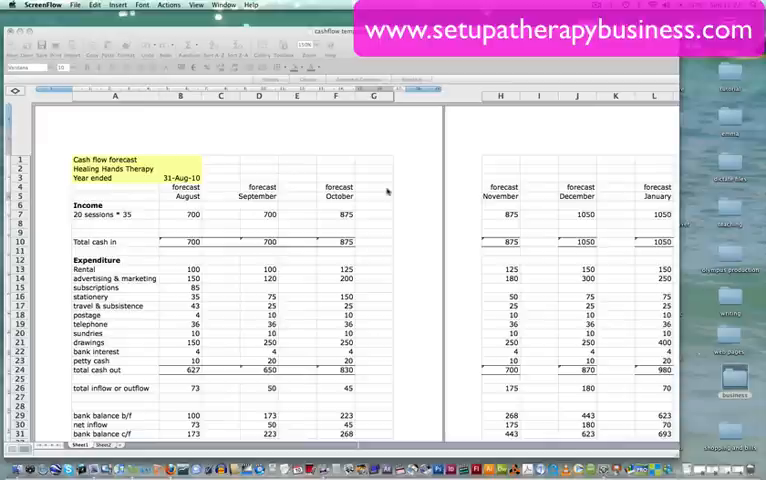
{"action": "mouse_move", "coordinate": [292, 188]}
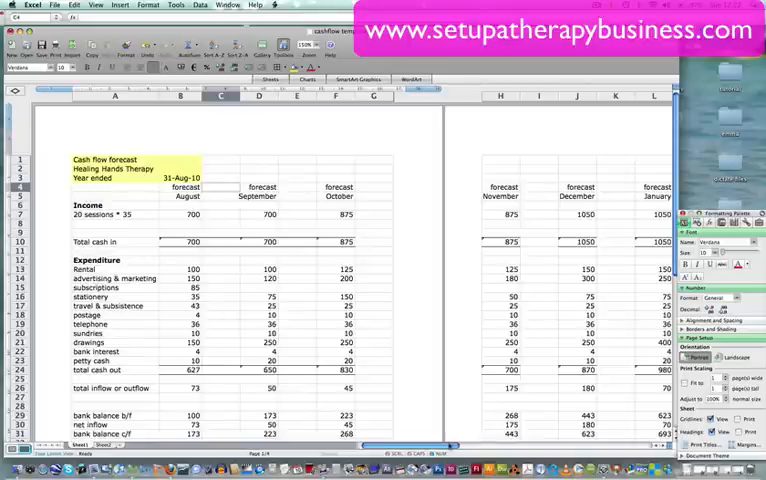
Step: Review the year total formula behind the 13,300 income total
{"action": "scroll", "scroll_direction": "right", "scroll_amount": 3}
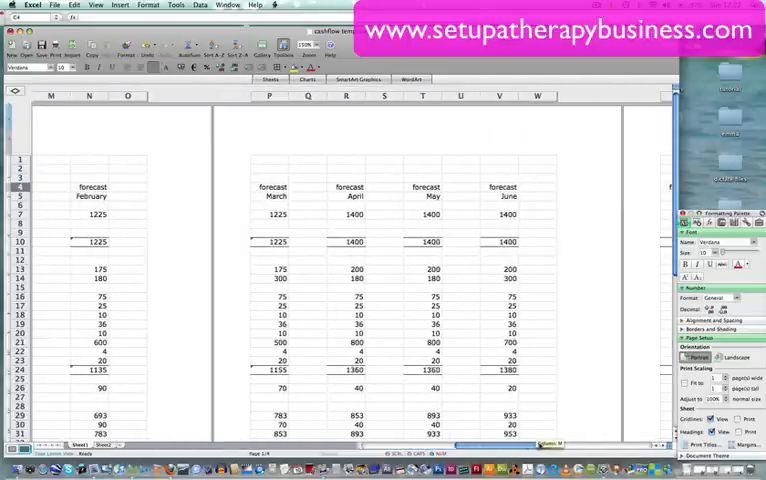
{"action": "scroll", "scroll_direction": "right", "scroll_amount": 3}
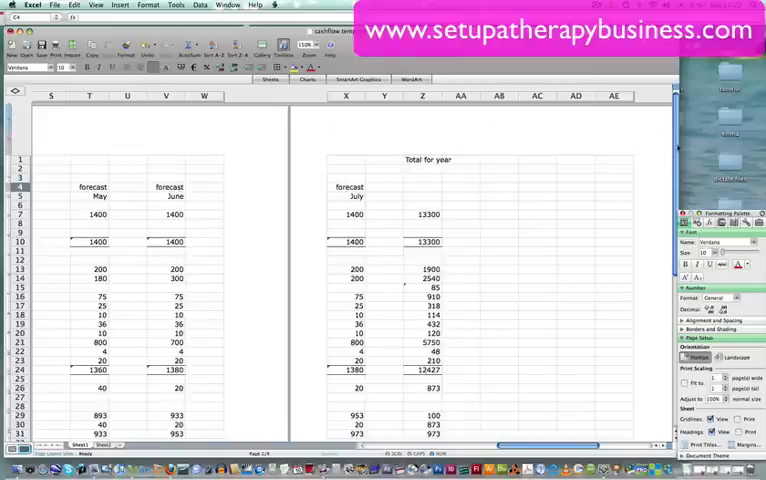
{"action": "scroll", "scroll_direction": "down", "scroll_amount": 3}
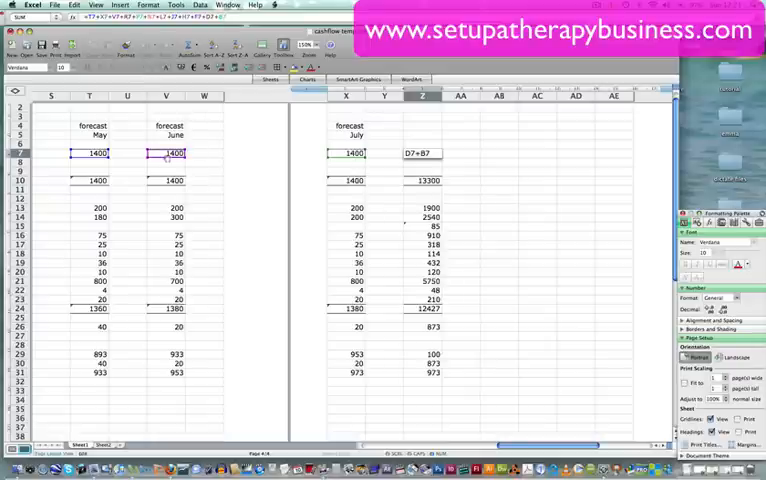
{"action": "left_click", "coordinate": [90, 152]}
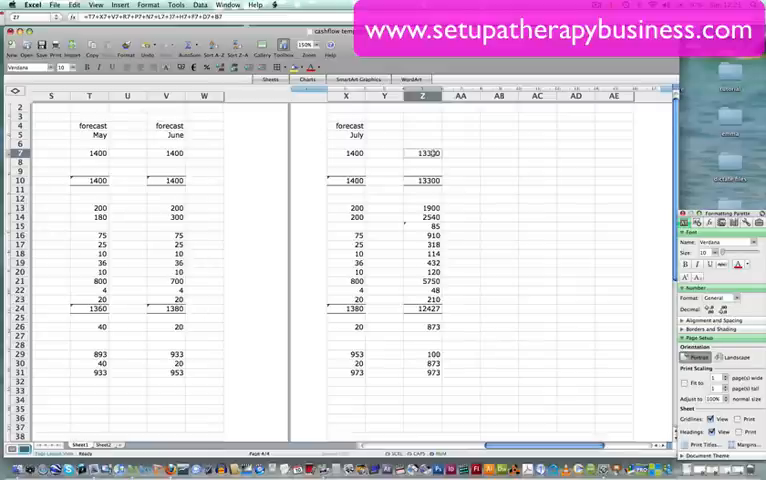
Step: Copy the yearly total formula and paste it into the rent and expenditure rows
{"action": "right_click", "coordinate": [426, 152]}
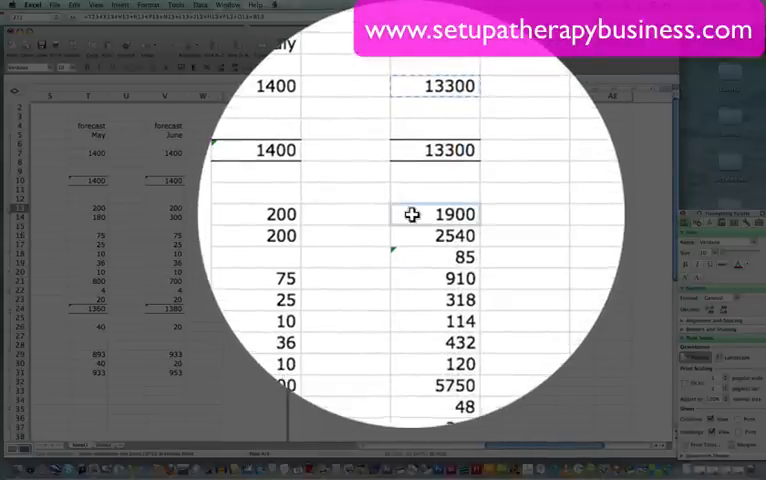
{"action": "right_click", "coordinate": [412, 214]}
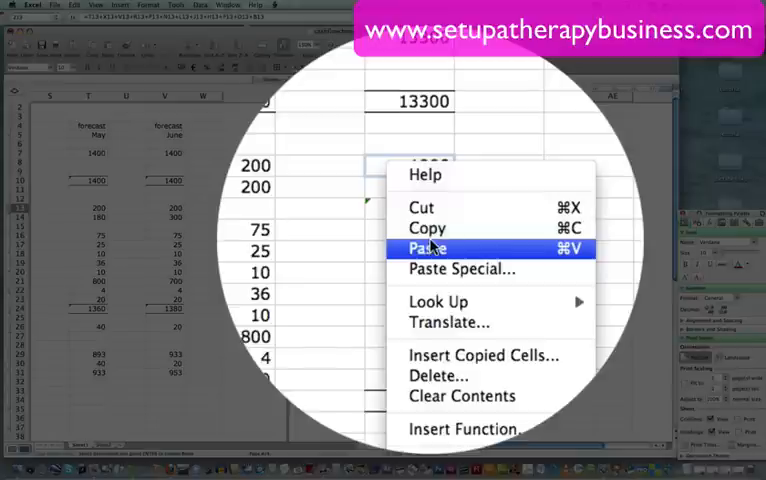
{"action": "left_click", "coordinate": [426, 246]}
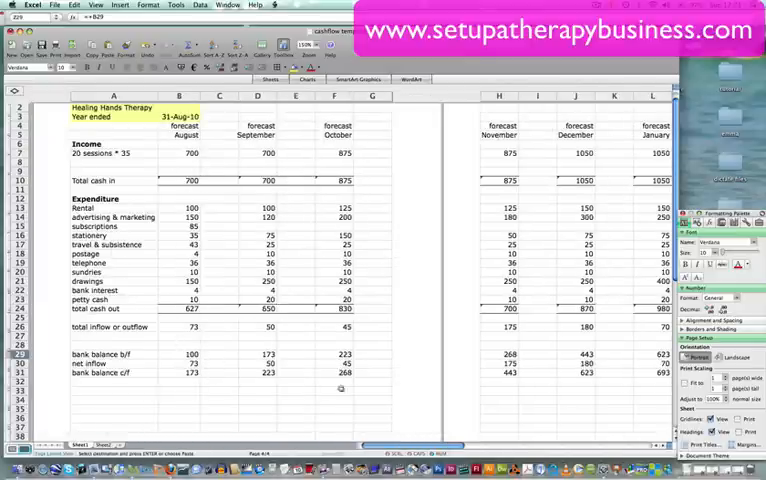
{"action": "scroll", "scroll_direction": "right", "scroll_amount": 3}
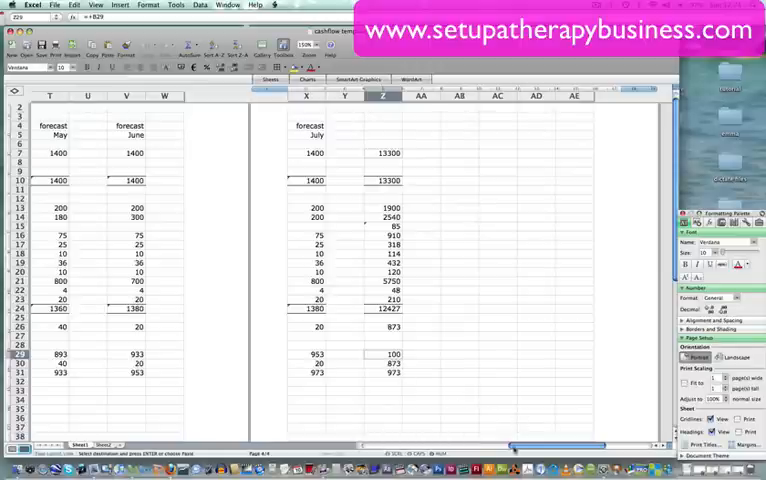
{"action": "scroll", "scroll_direction": "left", "scroll_amount": 3}
{"action": "type", "text": "=1"}
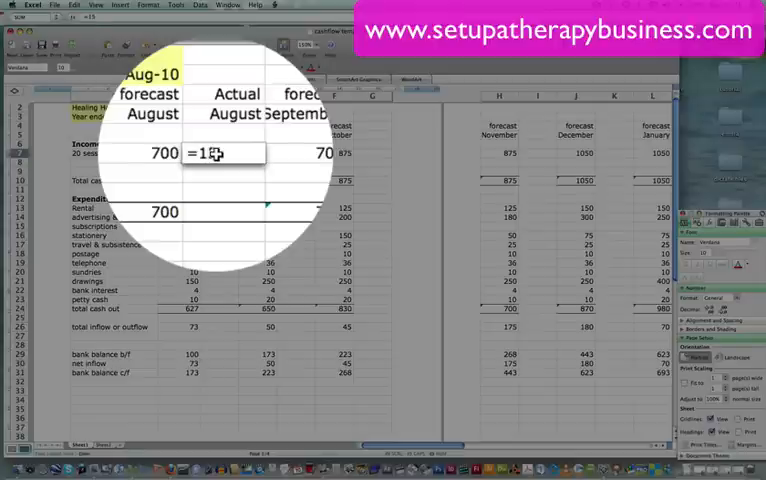
Step: Enter the Actual August income as =15*35, giving 525, and move to the next cell
{"action": "type", "text": "5*3"}
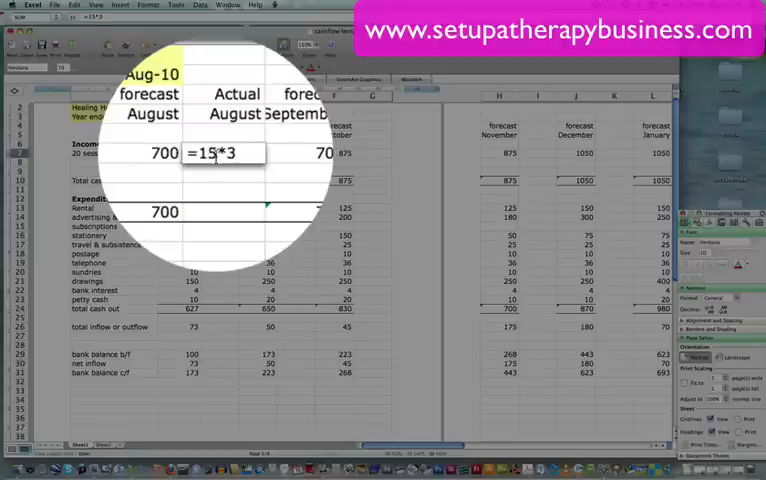
{"action": "key", "text": "Return"}
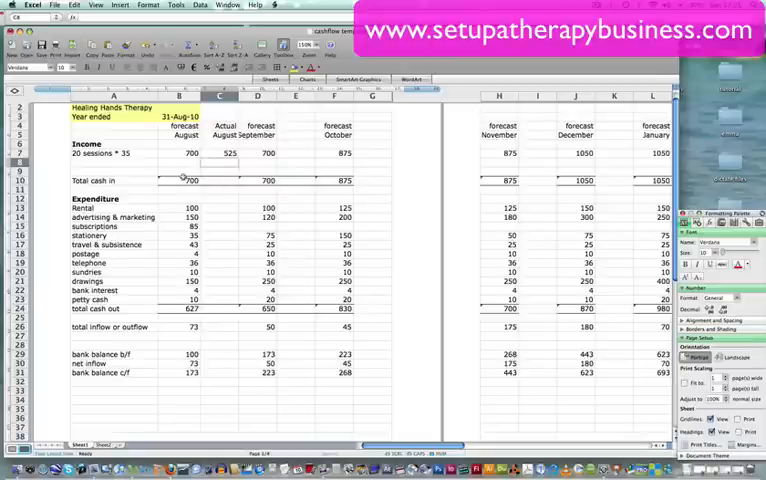
{"action": "left_click", "coordinate": [184, 180]}
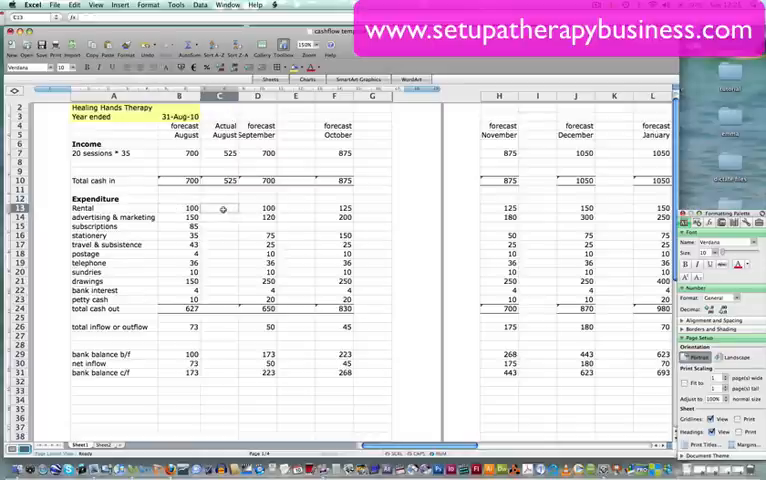
Step: Enter the Actual August rent as =15*5 so it shows 75
{"action": "type", "text": "15"}
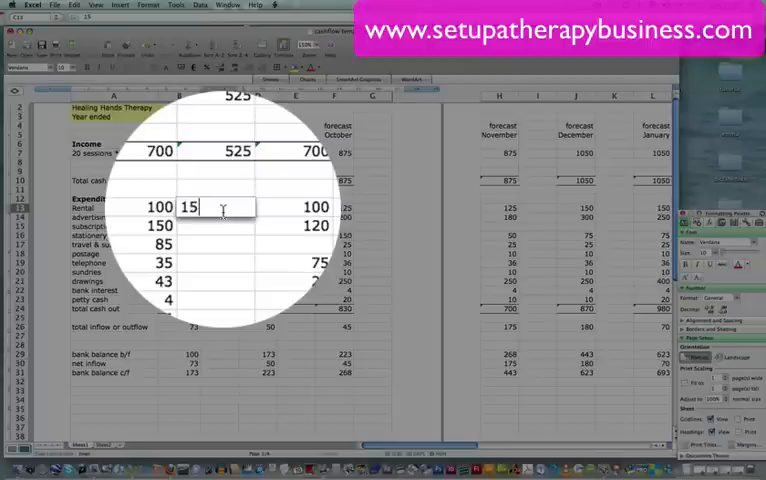
{"action": "type", "text": "*5"}
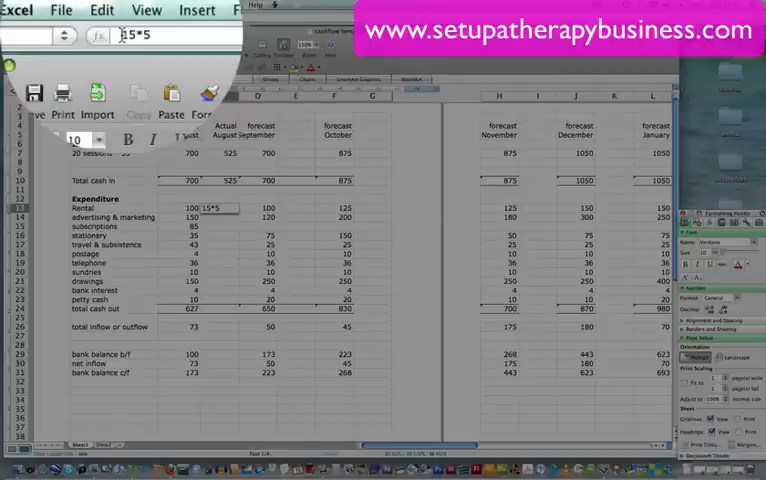
{"action": "type", "text": "="}
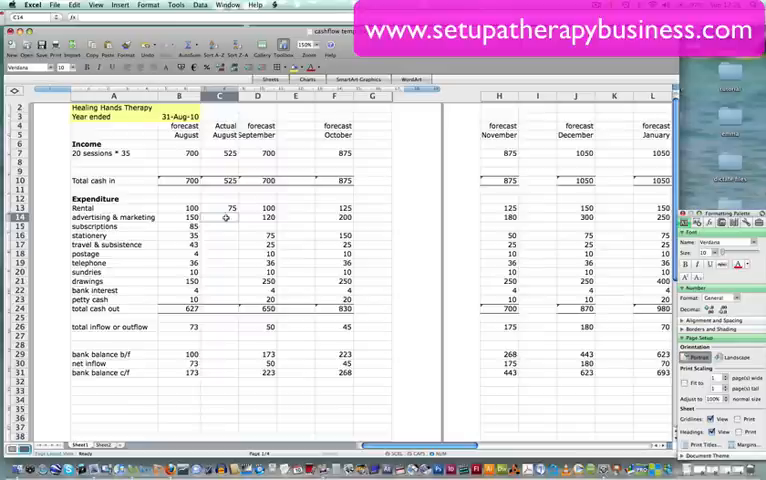
Step: Enter 180 for Actual August advertising and continue down the expense cells
{"action": "type", "text": "180"}
{"action": "left_click", "coordinate": [220, 244]}
{"action": "type", "text": "30"}
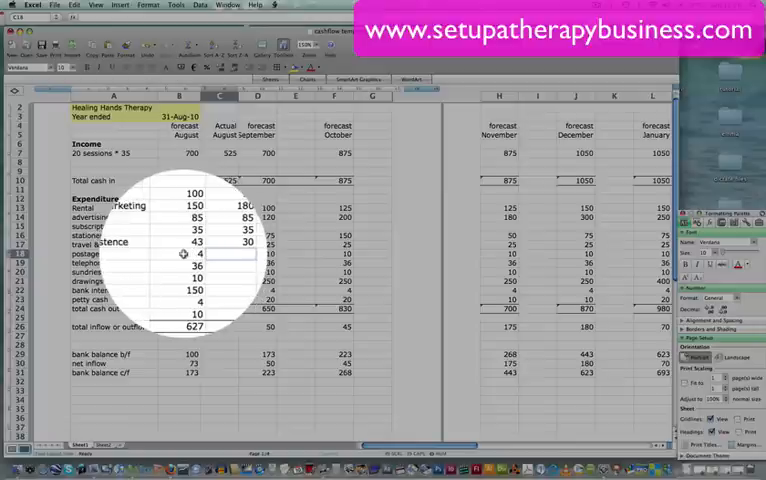
{"action": "left_click", "coordinate": [182, 264]}
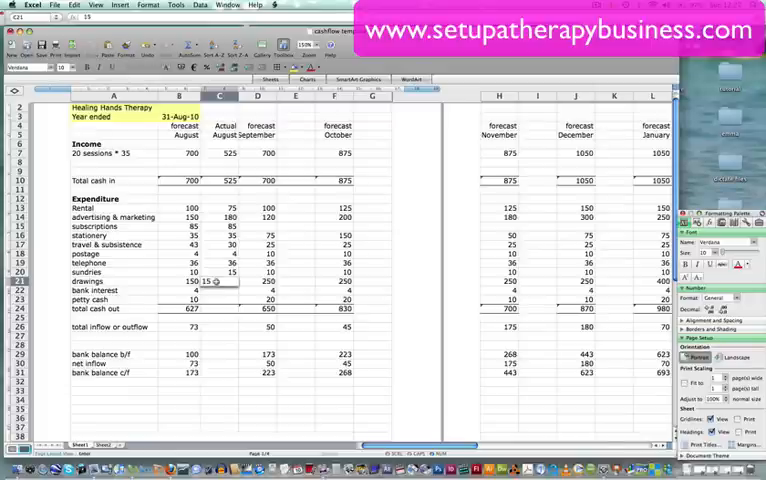
Step: Select the forecast August bank balance c/f cell to copy its formula
{"action": "left_click", "coordinate": [218, 290]}
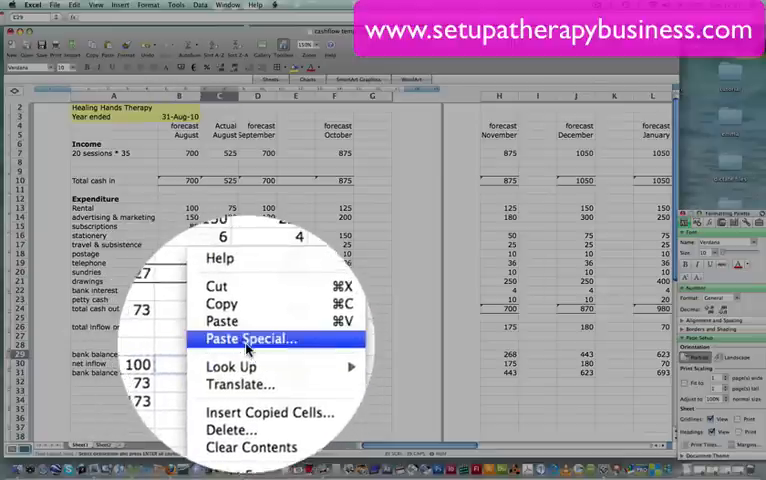
Step: Paste the bank balance formula into Actual August, giving a closing balance of -1
{"action": "left_click", "coordinate": [248, 338]}
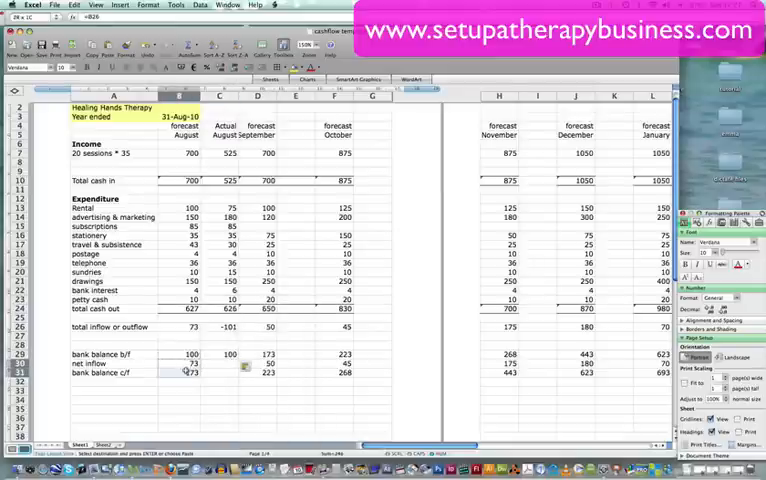
{"action": "right_click", "coordinate": [176, 374]}
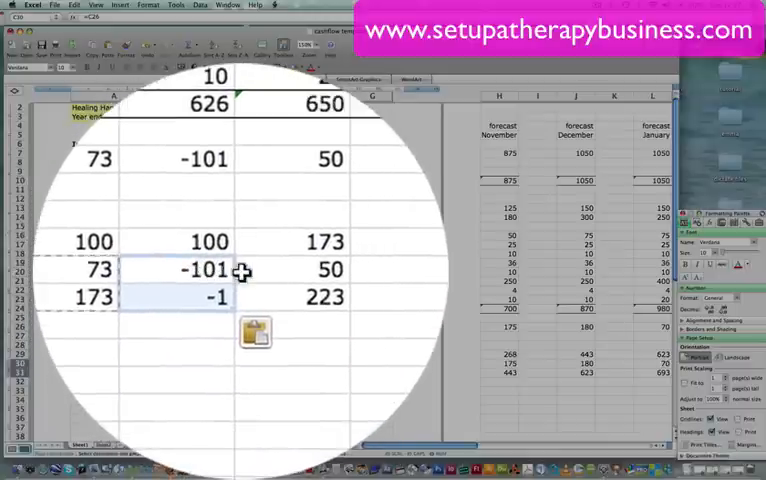
{"action": "scroll", "scroll_direction": "down", "scroll_amount": 3}
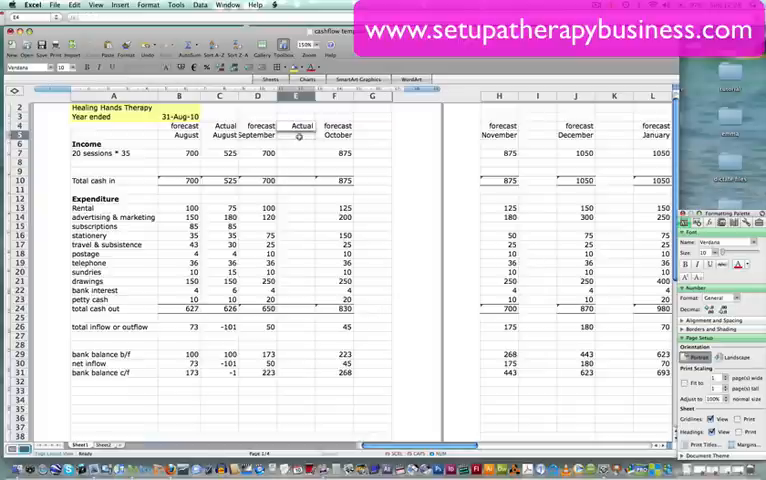
Step: Head the new column Actual September and copy the expenditure figures
{"action": "type", "text": "September"}
{"action": "left_click", "coordinate": [296, 300]}
{"action": "type", "text": "20"}
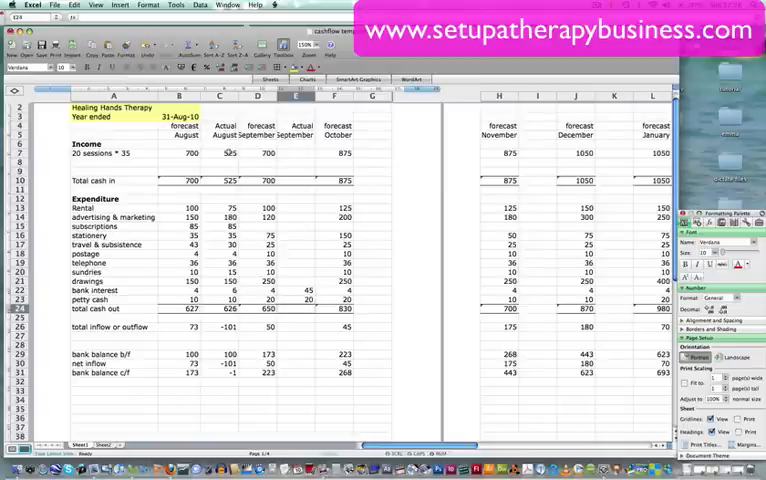
{"action": "right_click", "coordinate": [226, 152]}
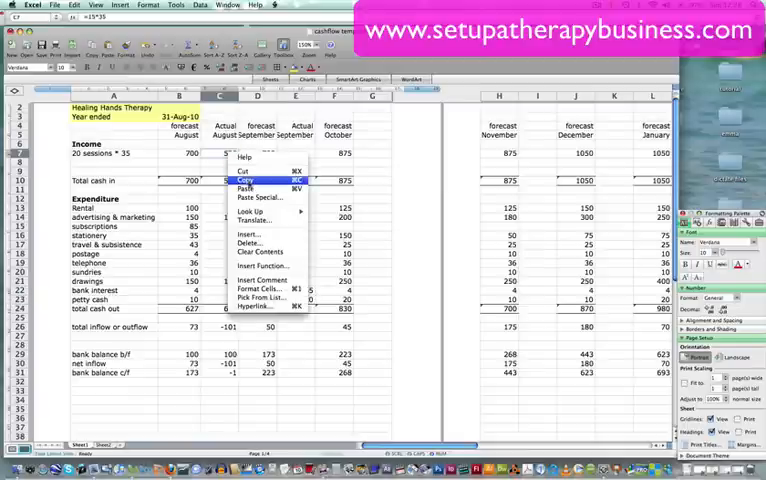
{"action": "left_click", "coordinate": [244, 188]}
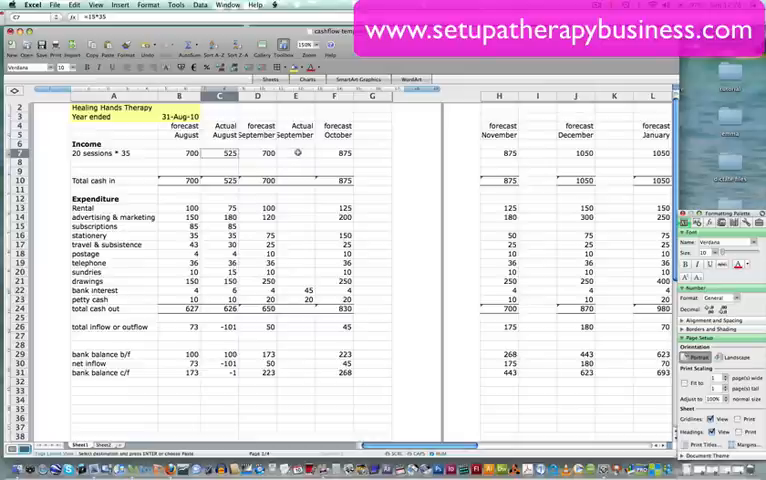
Step: Paste the expenditure figures into the Actual September rows
{"action": "right_click", "coordinate": [300, 152]}
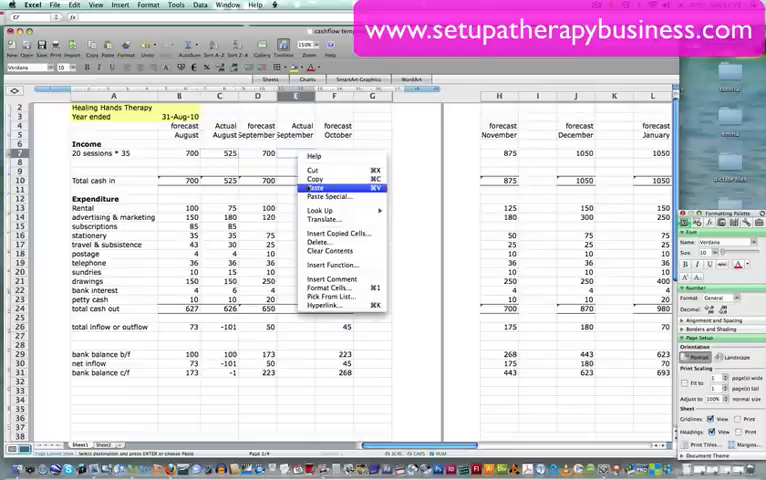
{"action": "left_click", "coordinate": [316, 188]}
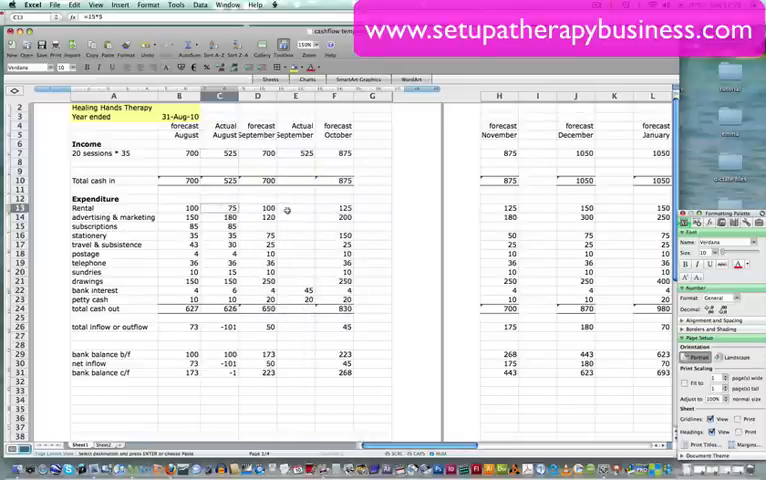
{"action": "right_click", "coordinate": [290, 210]}
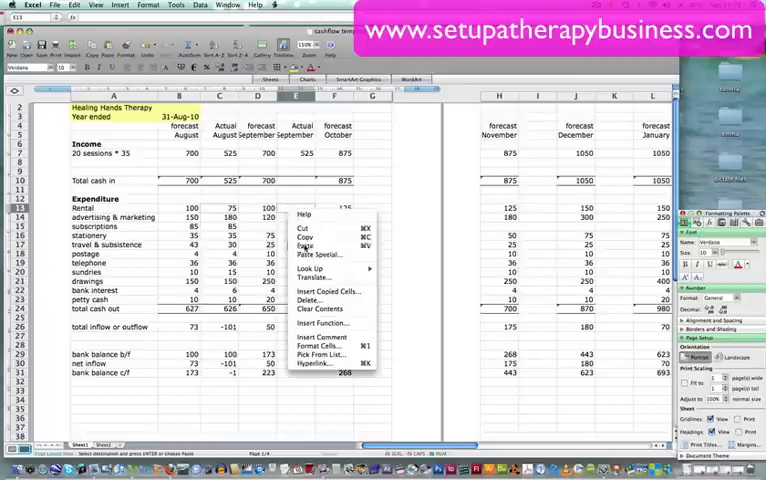
{"action": "left_click", "coordinate": [304, 244]}
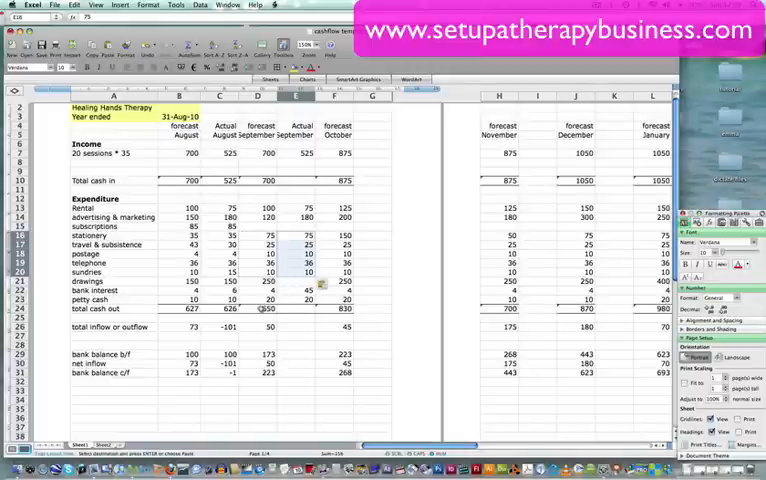
Step: Copy the total cash out formula into Actual September, giving a total of 478
{"action": "right_click", "coordinate": [218, 308]}
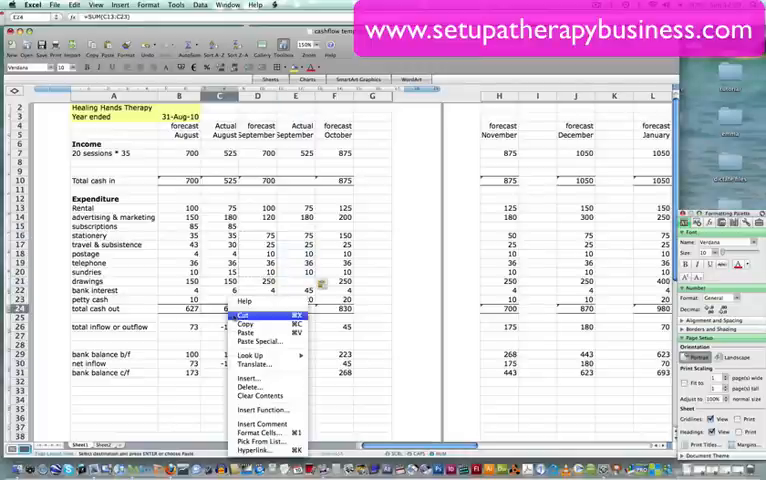
{"action": "left_click", "coordinate": [246, 316]}
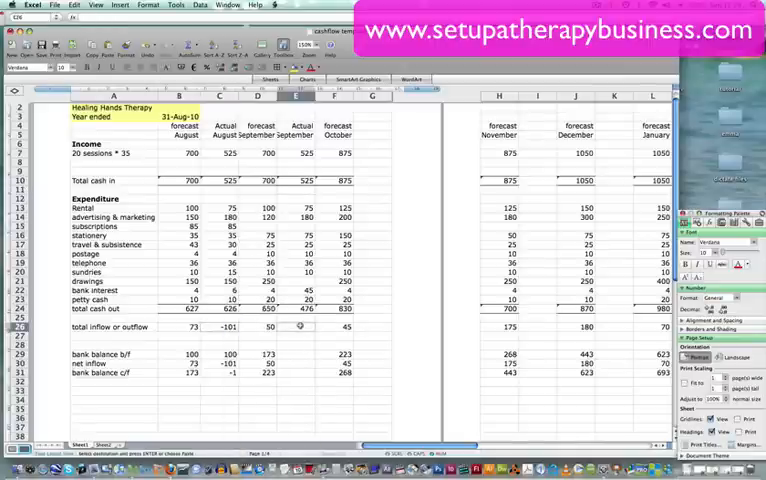
{"action": "left_click", "coordinate": [298, 328]}
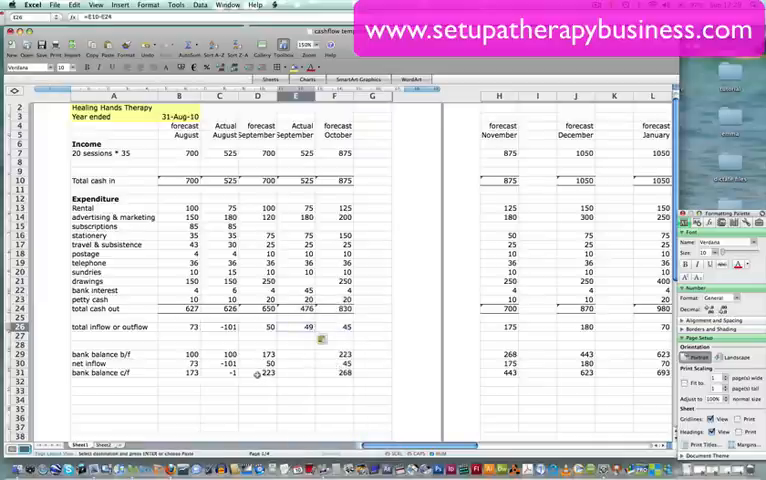
{"action": "left_click", "coordinate": [222, 384]}
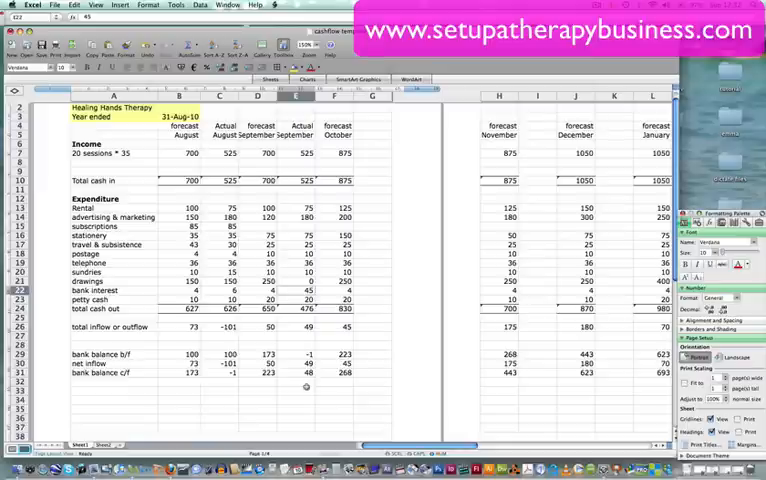
{"action": "mouse_move", "coordinate": [326, 392]}
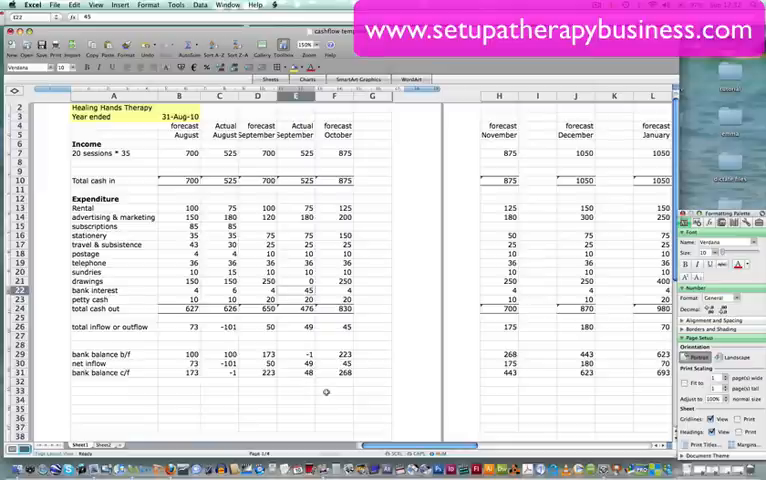